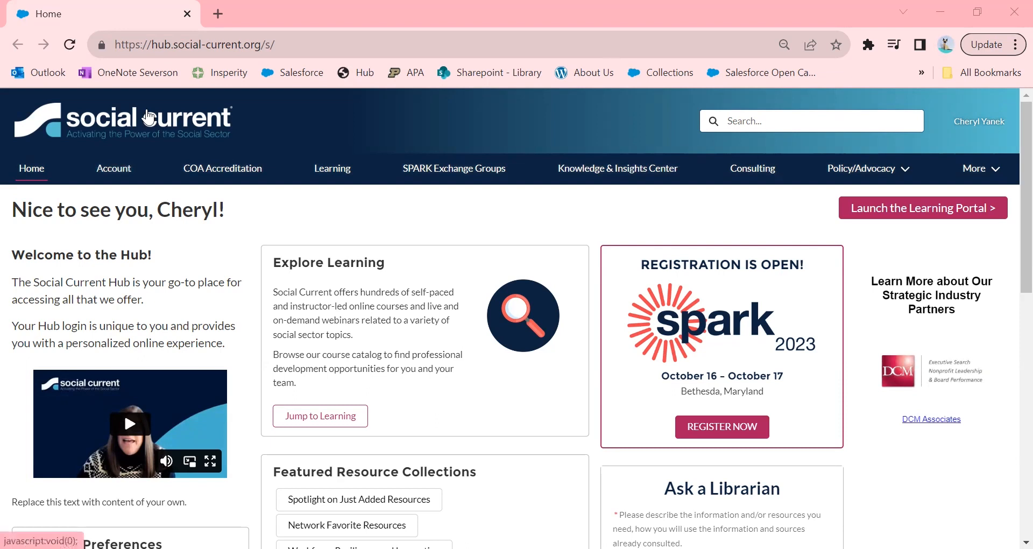
mouse_move(617, 168)
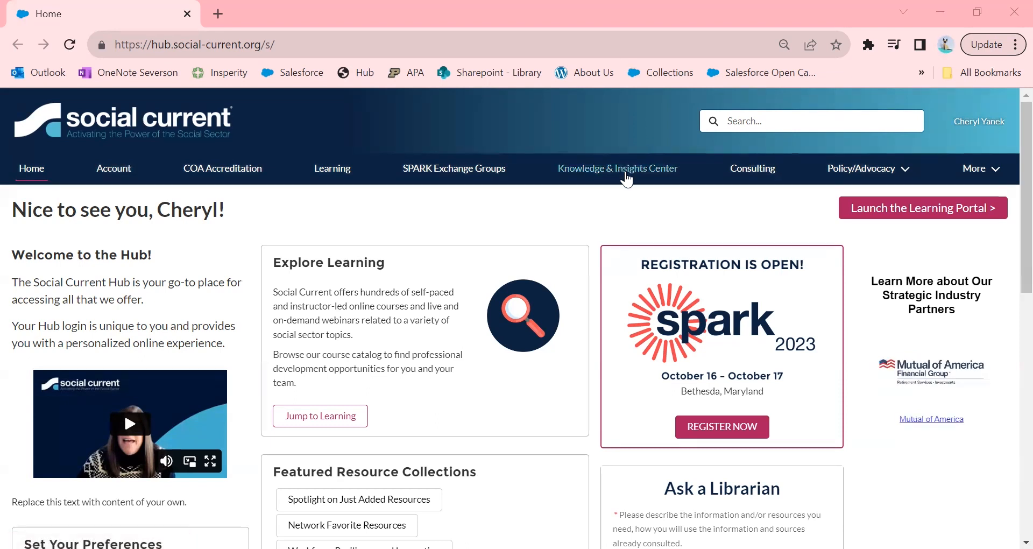
Step: Go to the Knowledge & Insights Center and bring the Business, Research, and Media Databases box into view
click(616, 167)
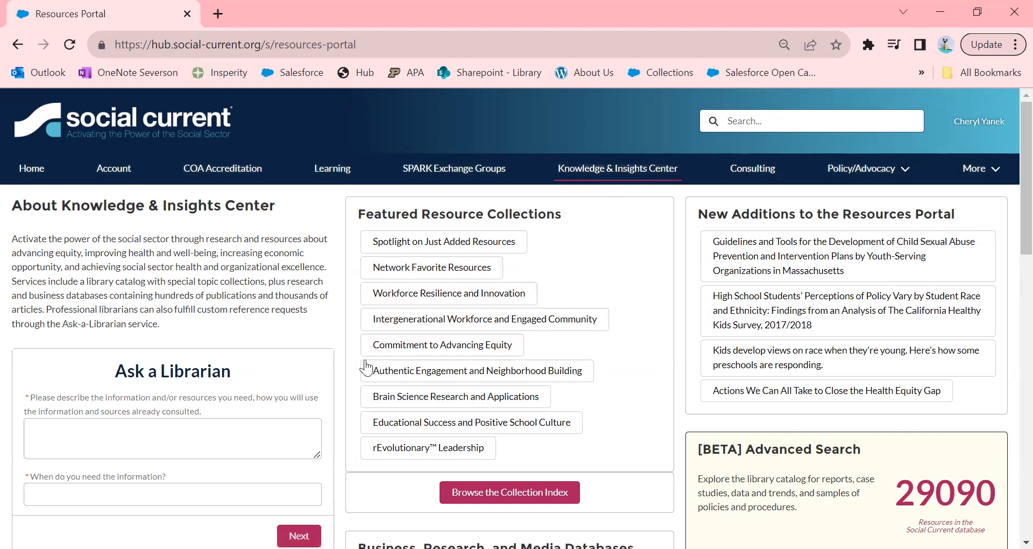
mouse_move(881, 359)
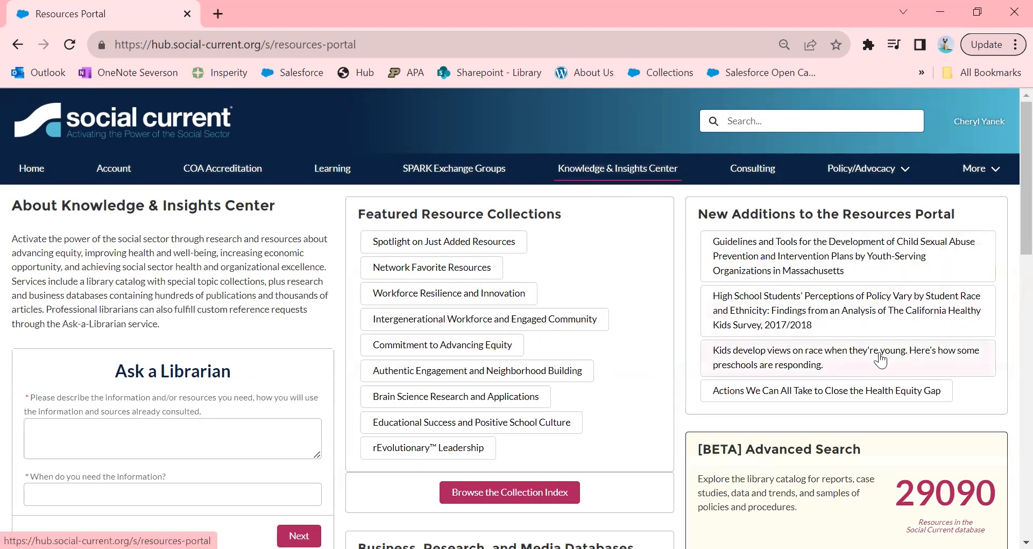
scroll(down, 3)
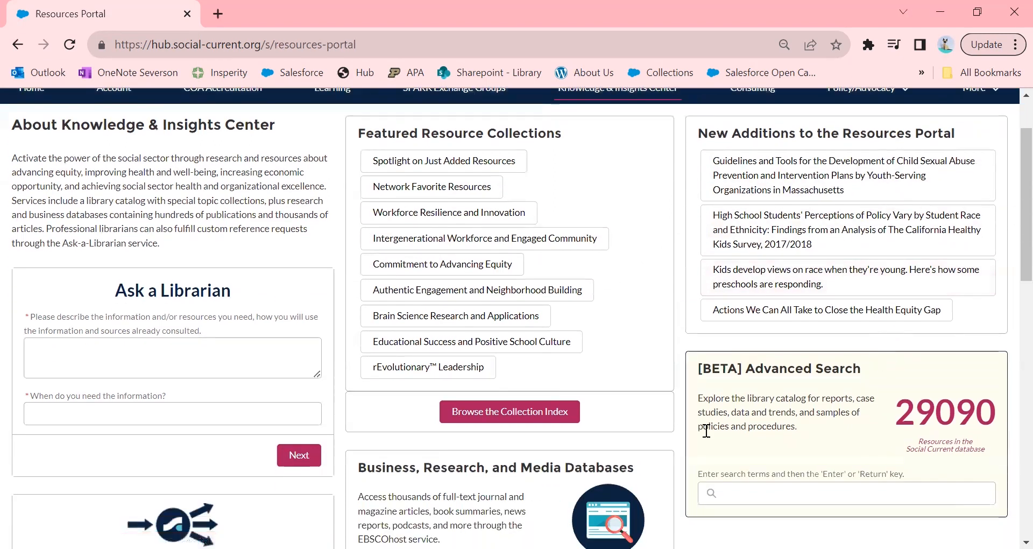
scroll(down, 3)
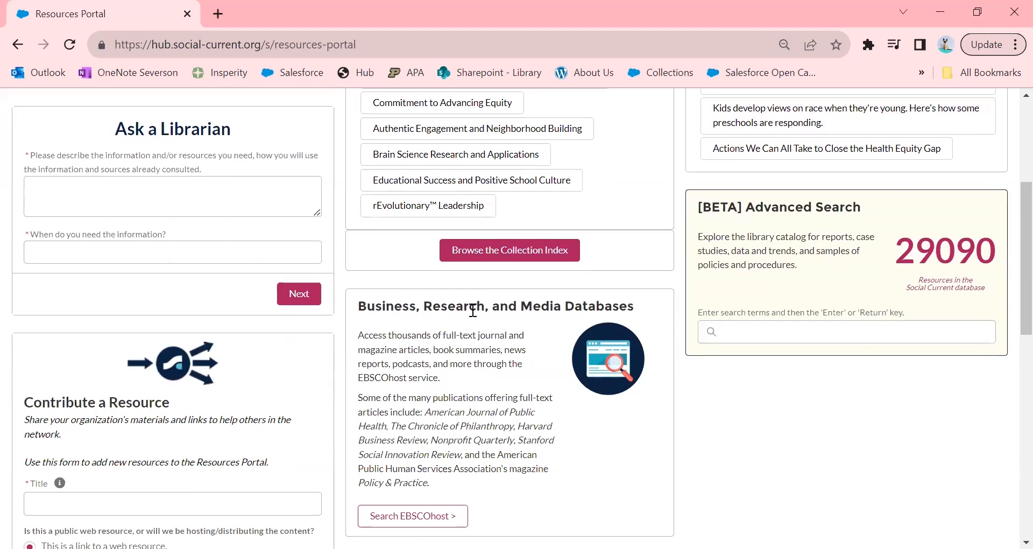
scroll(down, 3)
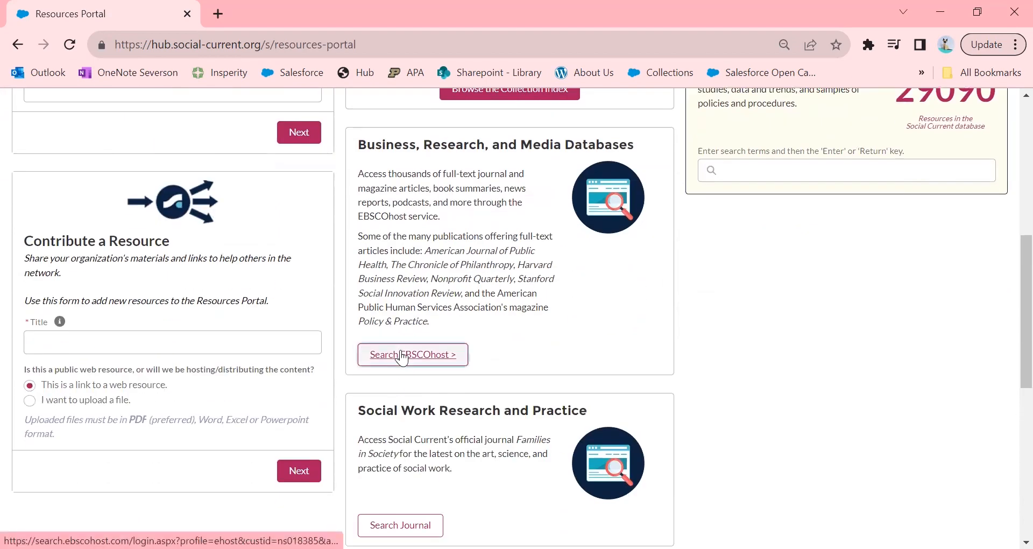
Step: Launch Search EBSCOhost in a new tab and switch to the Advanced Search form
click(412, 354)
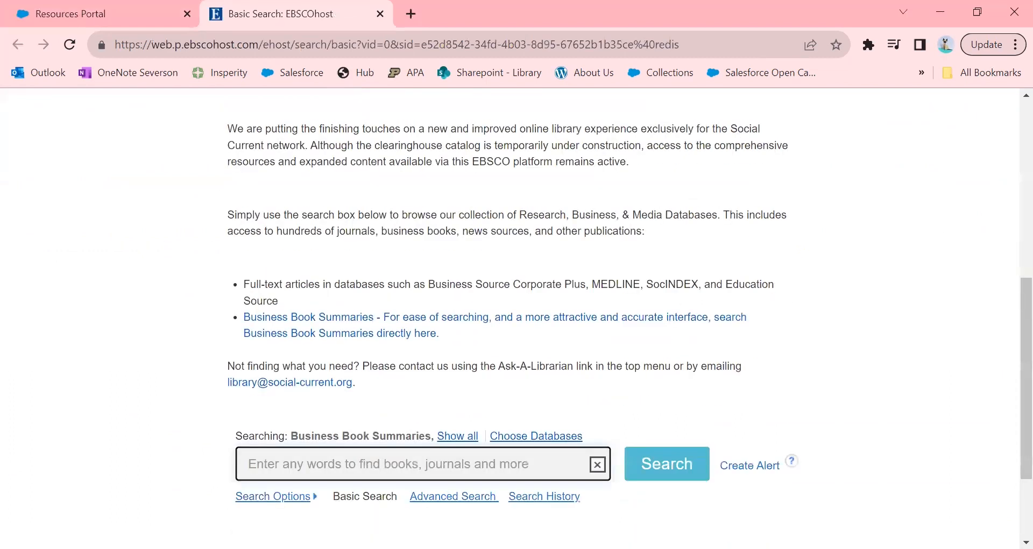
scroll(down, 3)
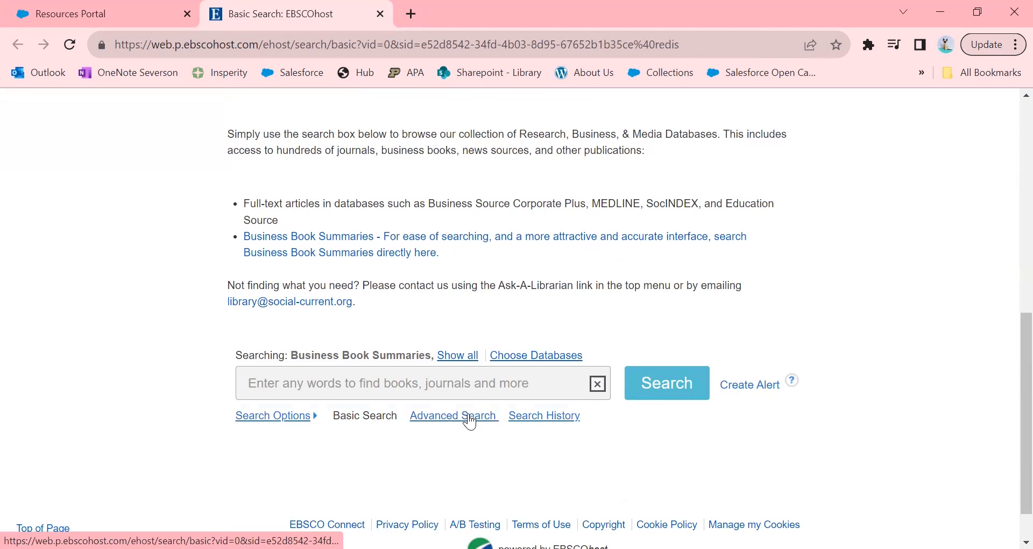
click(452, 415)
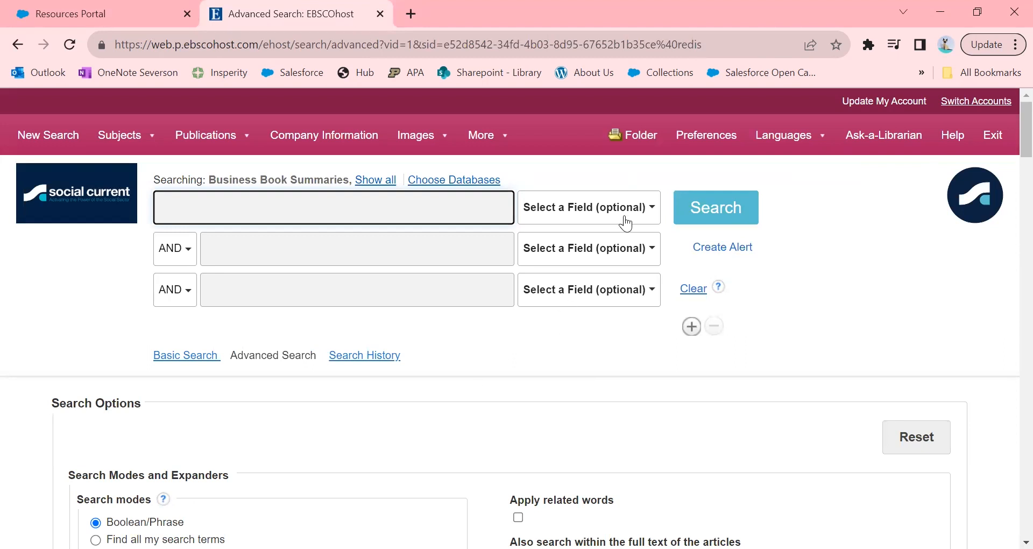
Step: Set the first row to AB Abstract and enter 'bias' to get the bias/prejudice/discrimination suggestion
click(587, 206)
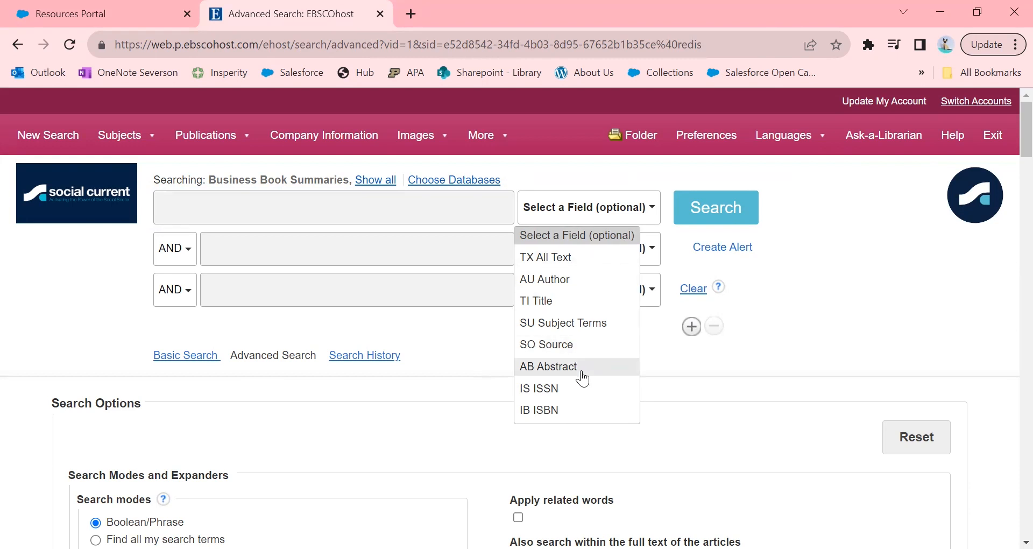
click(547, 366)
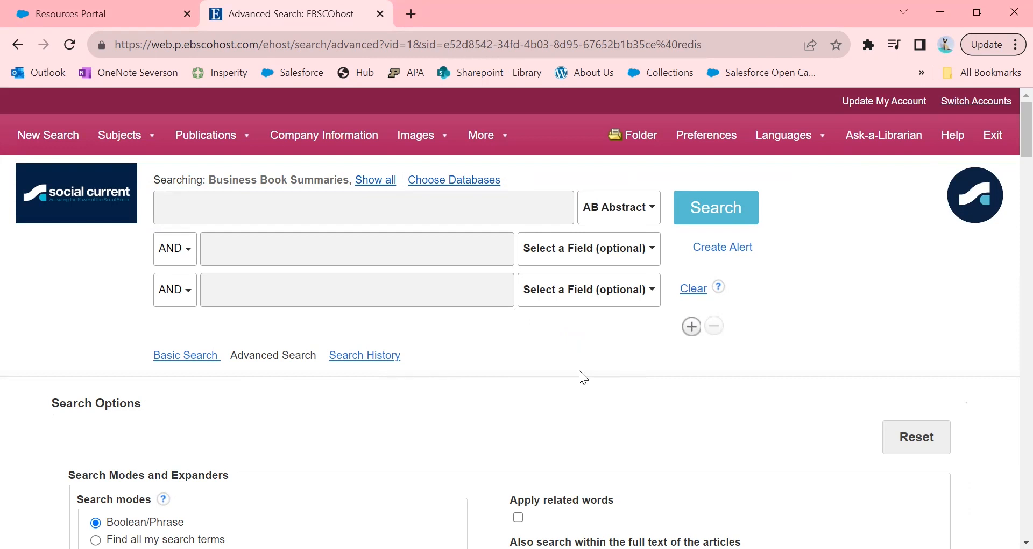
click(363, 206)
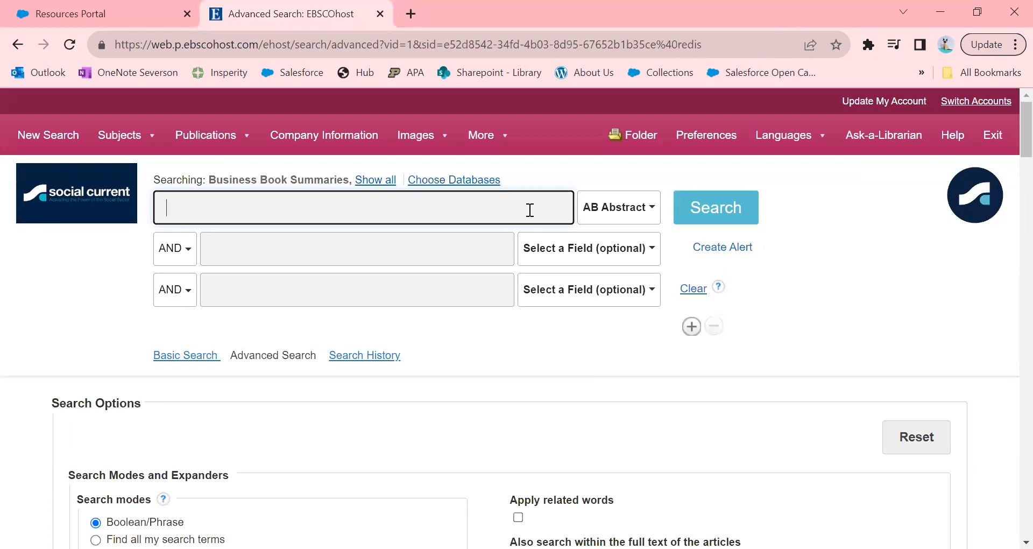
text(bias)
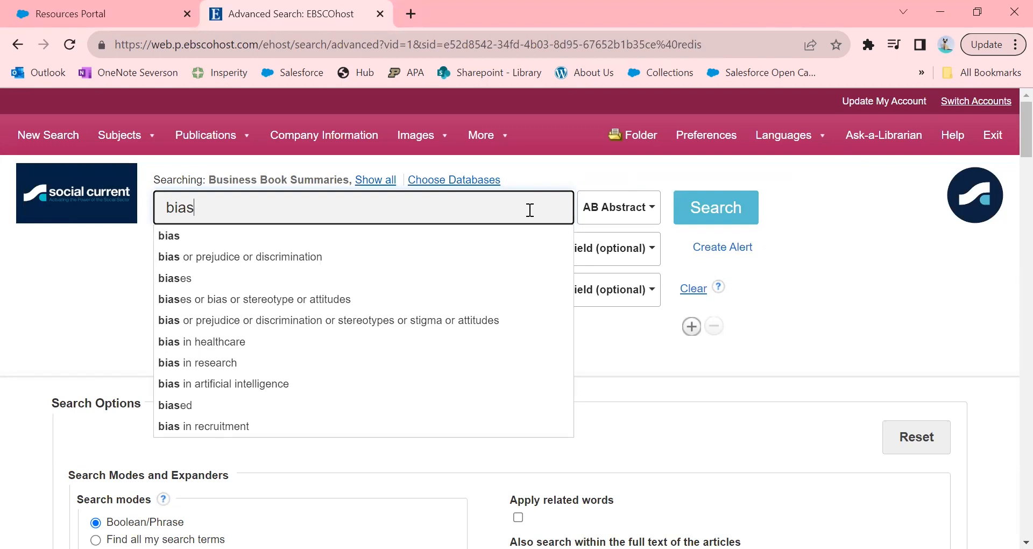
mouse_move(428, 298)
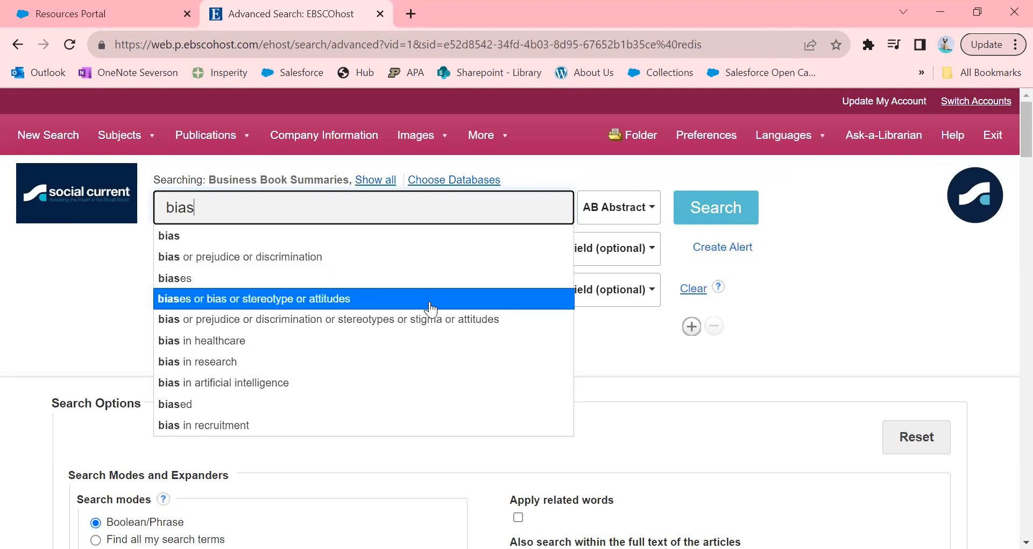
mouse_move(446, 319)
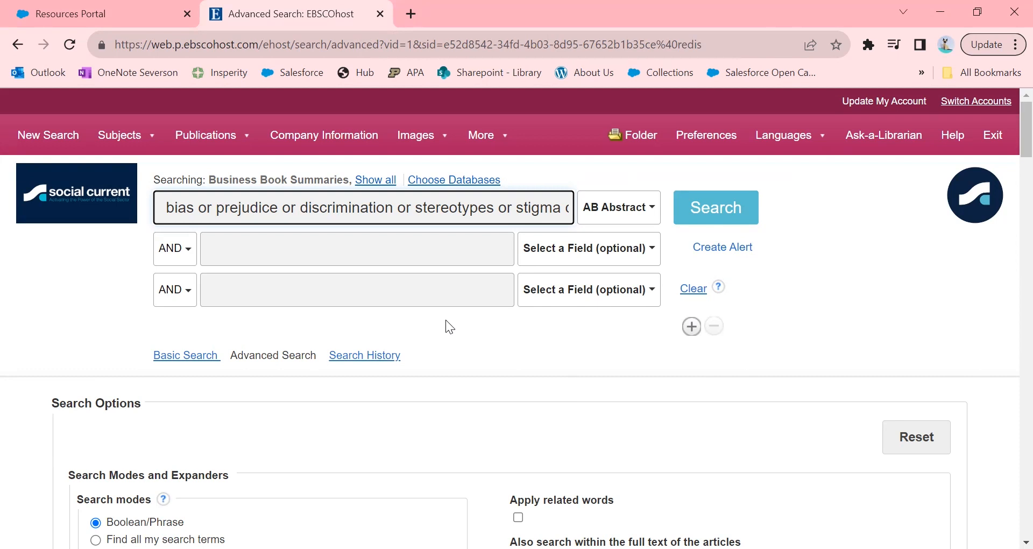
mouse_move(596, 249)
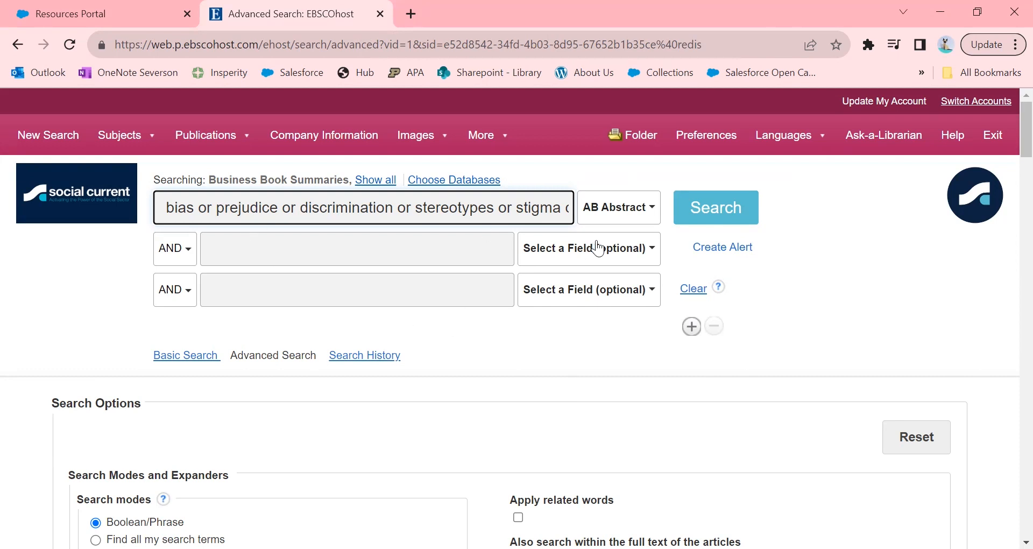
Step: Keep AND, enter 'education' with its school/learning/teaching suggestion, and set the row to AB Abstract
click(174, 249)
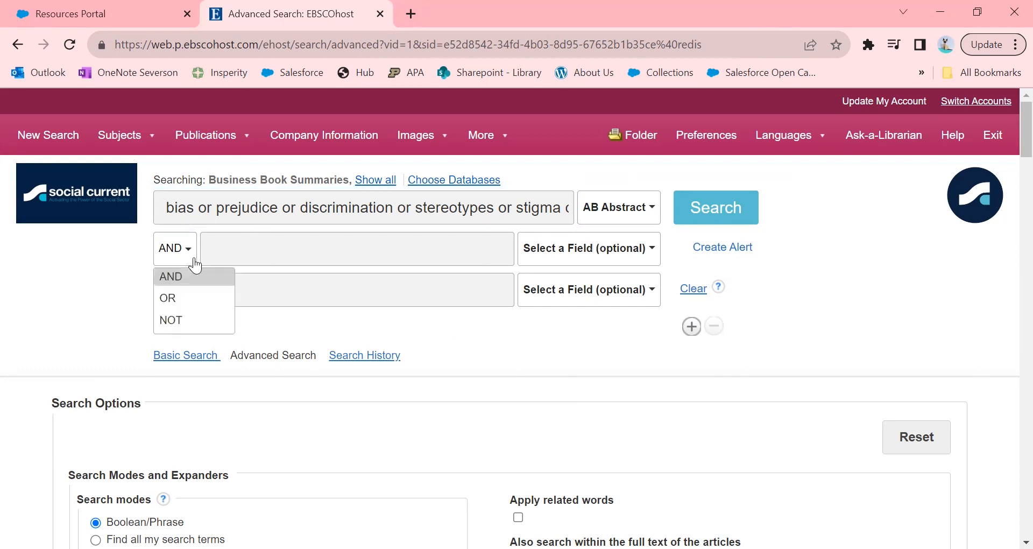
mouse_move(192, 267)
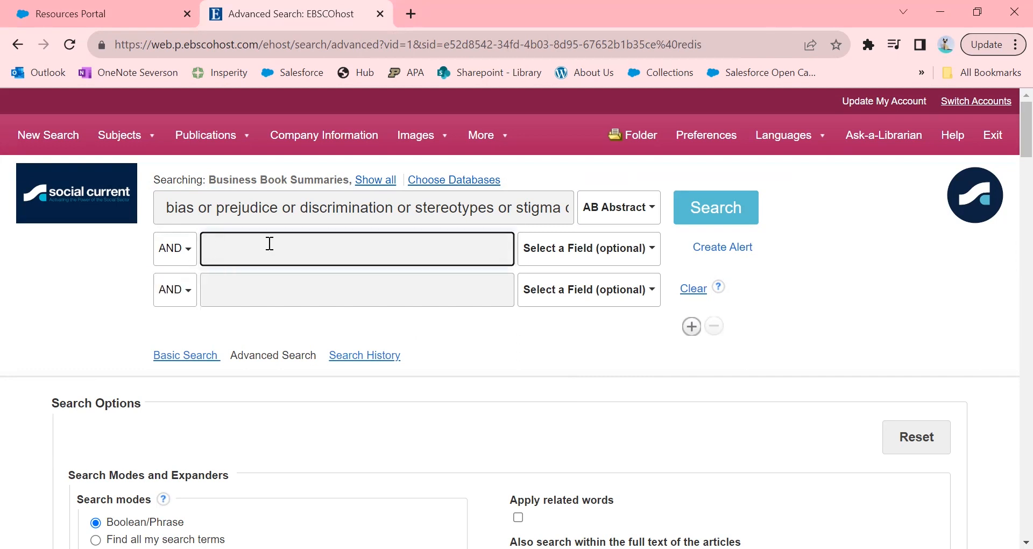
text(education)
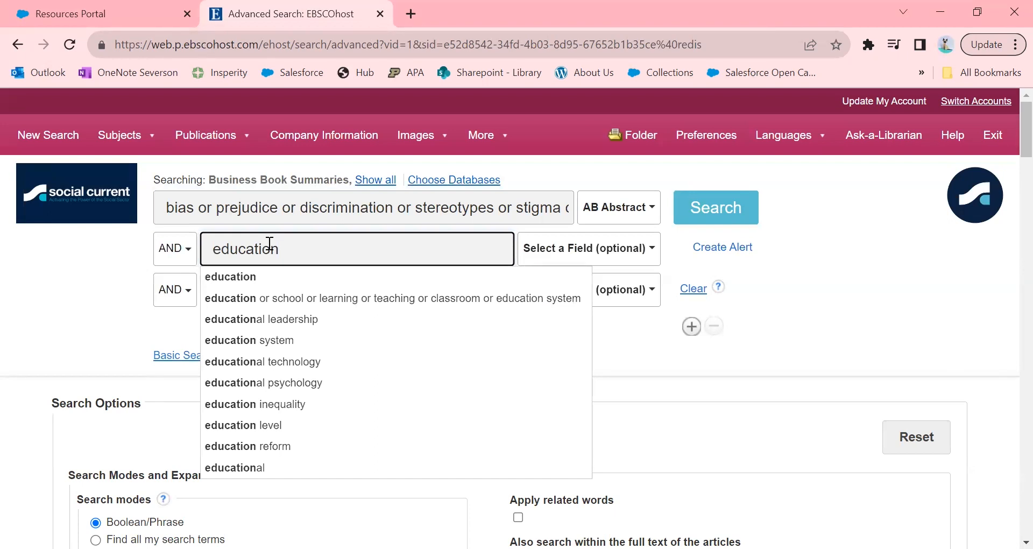
mouse_move(261, 298)
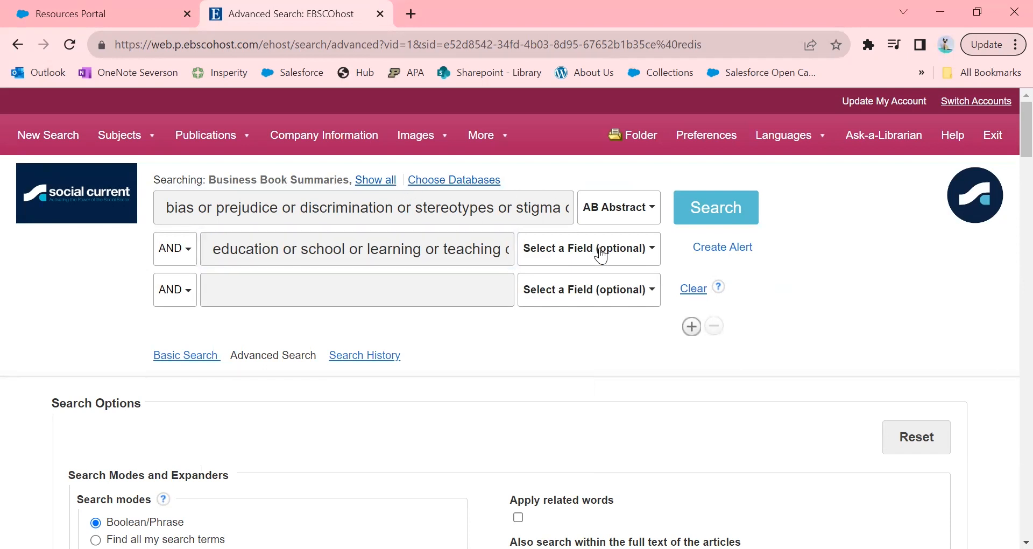
click(588, 248)
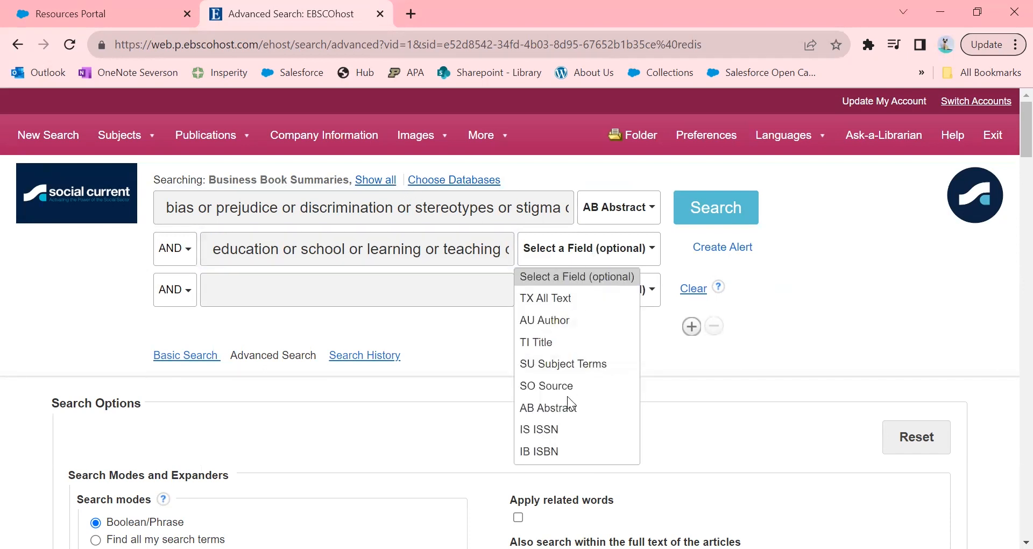
click(548, 407)
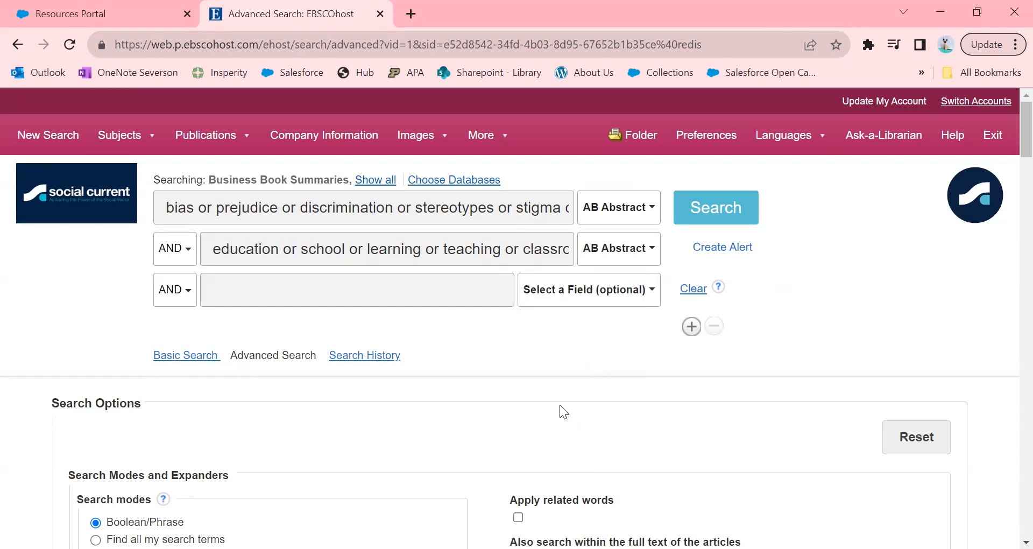
mouse_move(715, 207)
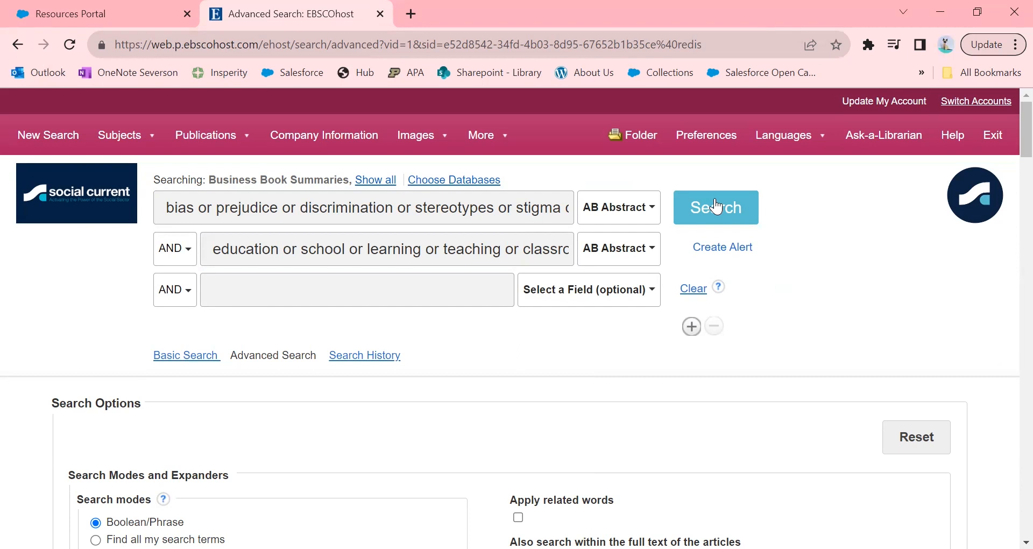
Step: Run the combined abstract search, returning 275,712 results
click(716, 207)
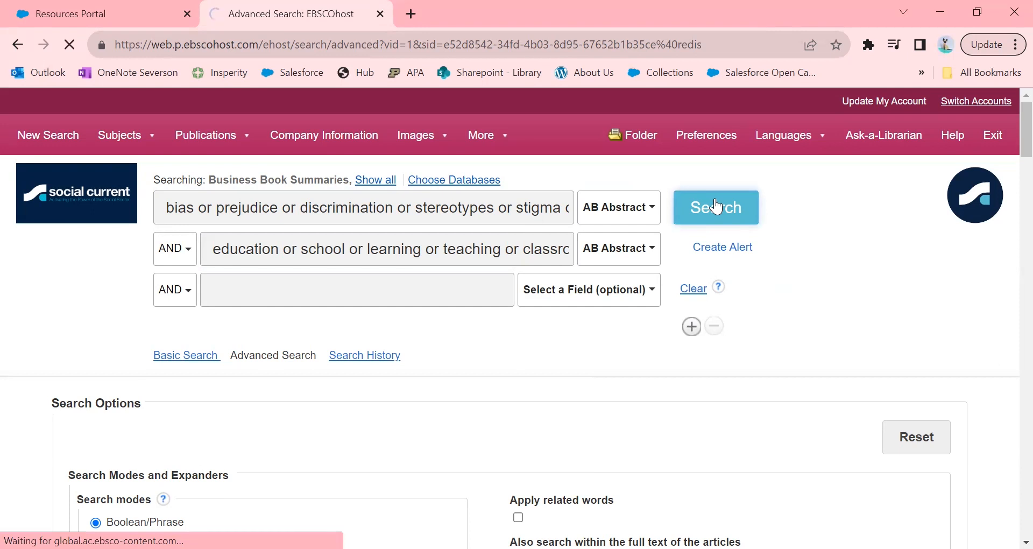
click(715, 207)
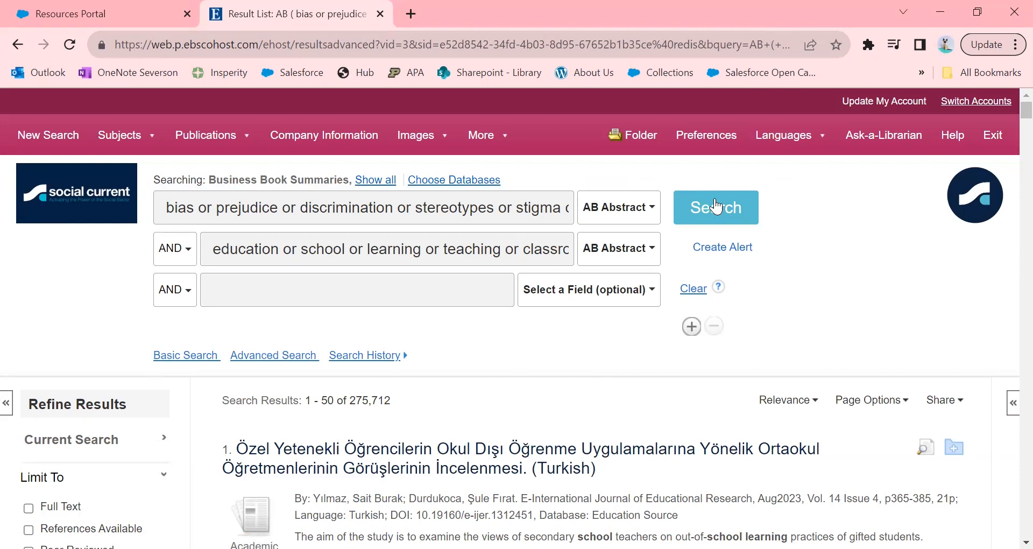
mouse_move(304, 34)
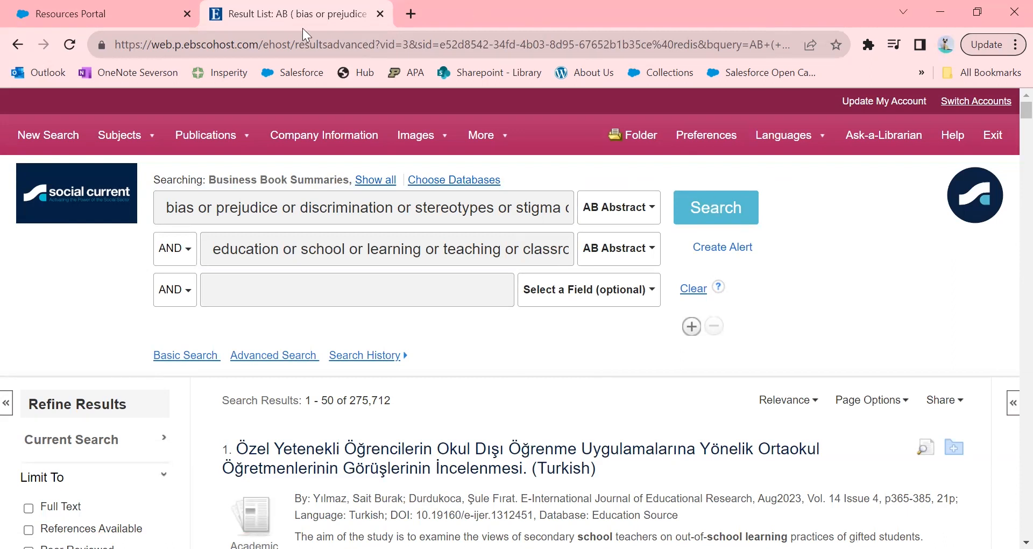
Step: Check the Full Text limiter under Limit To, cutting results to 109,620
scroll(down, 3)
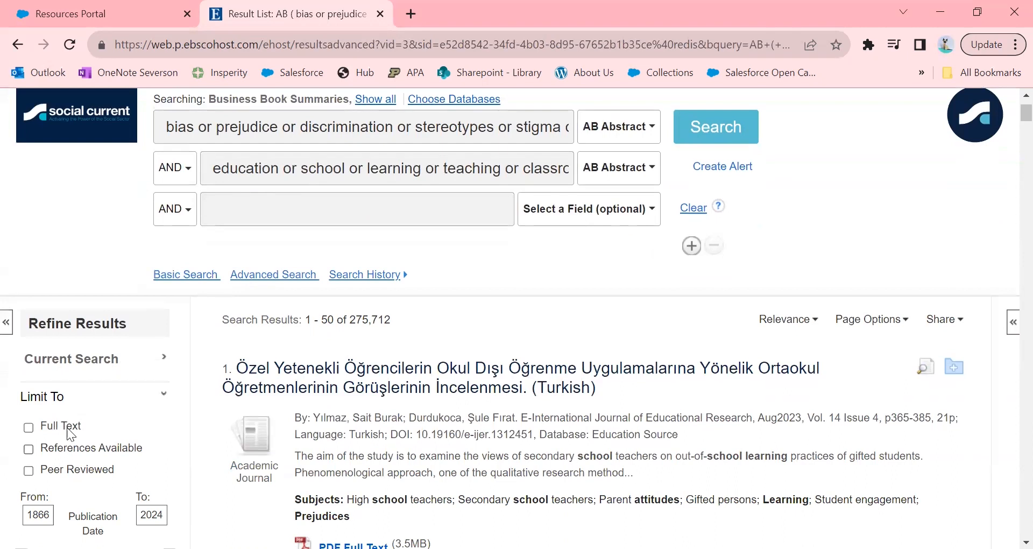
click(28, 427)
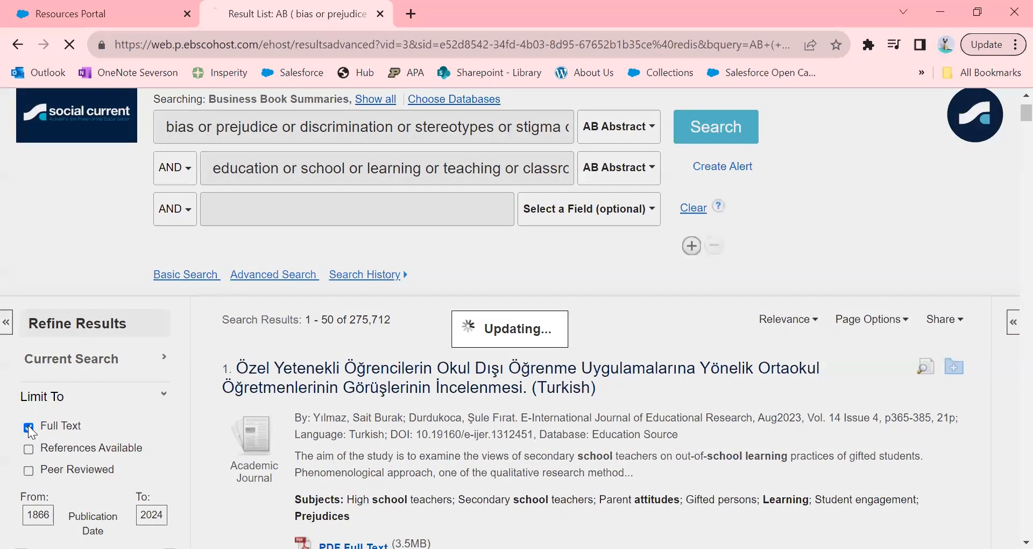
click(28, 426)
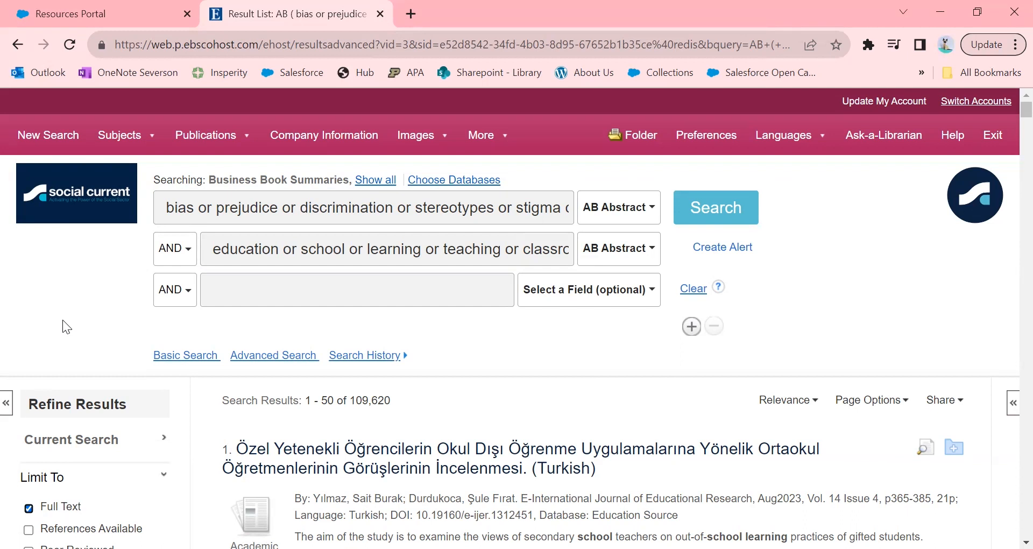
mouse_move(164, 235)
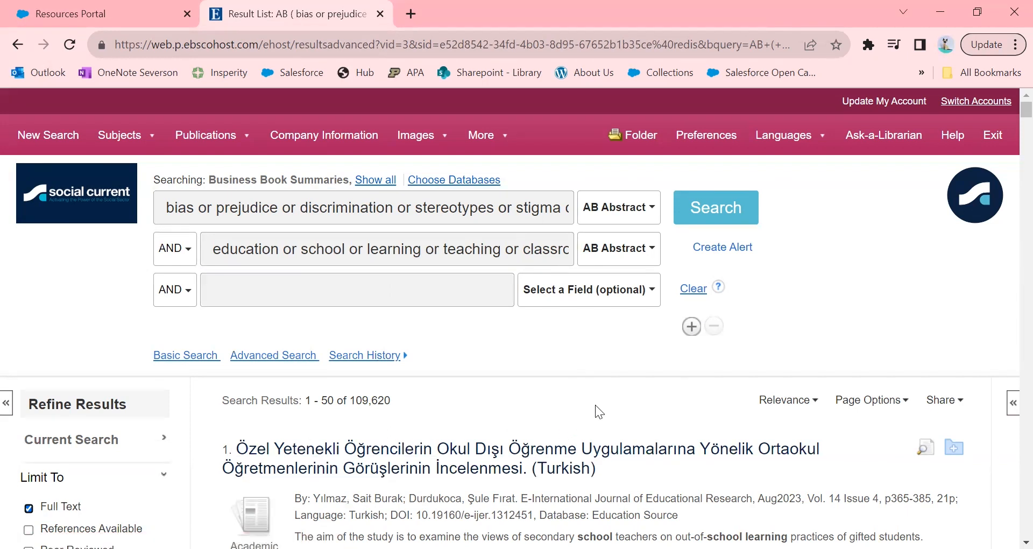
Step: Expand the Language facet and keep only English-language results
scroll(down, 3)
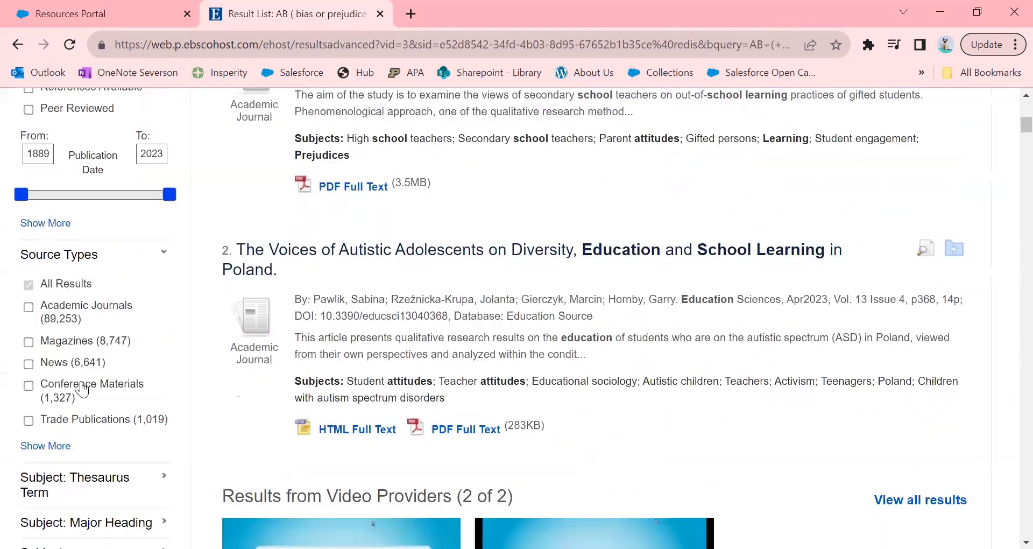
scroll(down, 3)
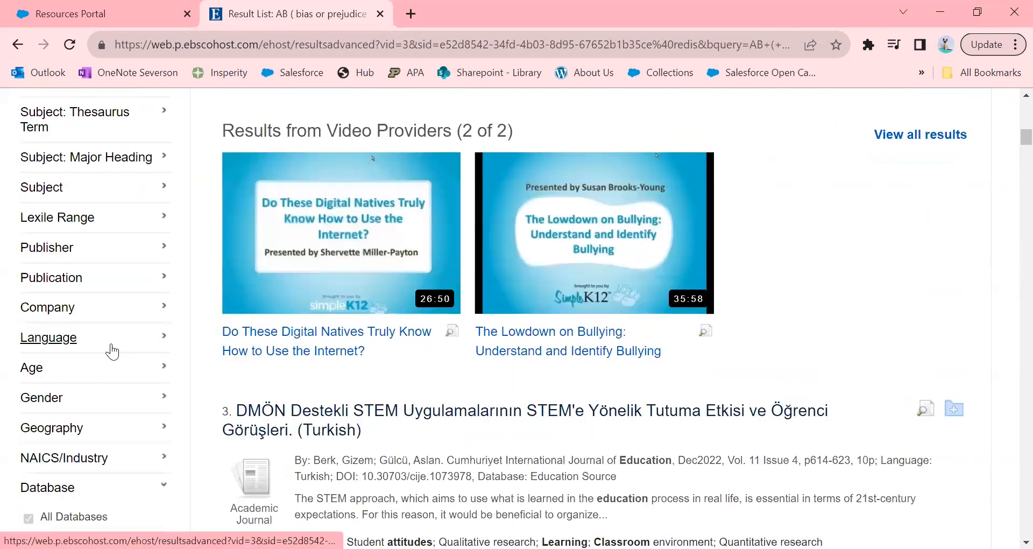
click(48, 337)
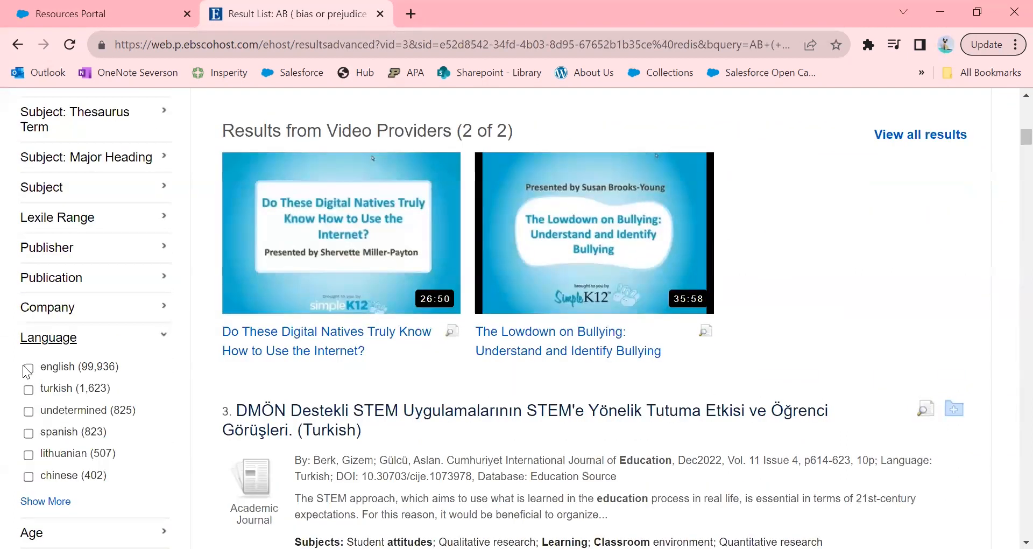
click(28, 367)
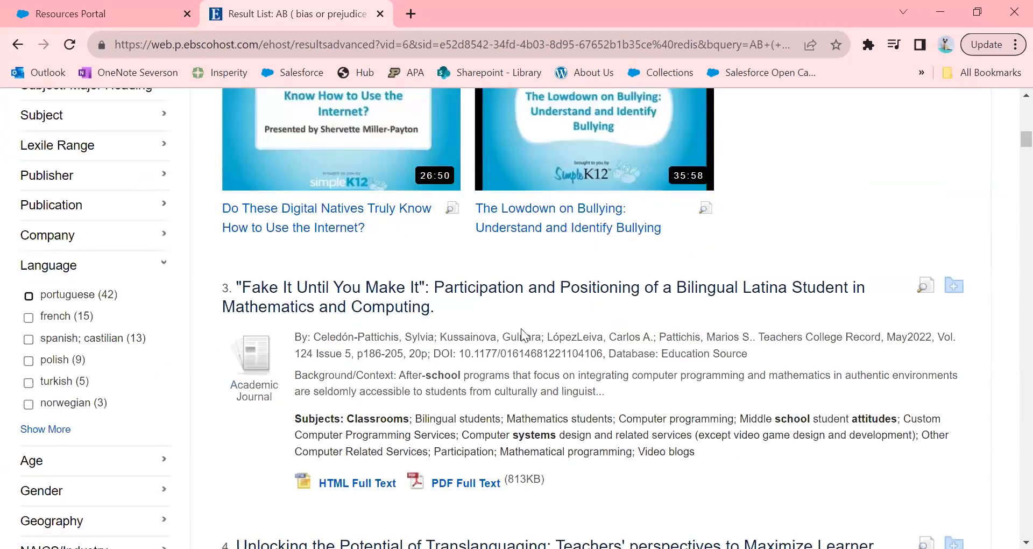
scroll(up, 3)
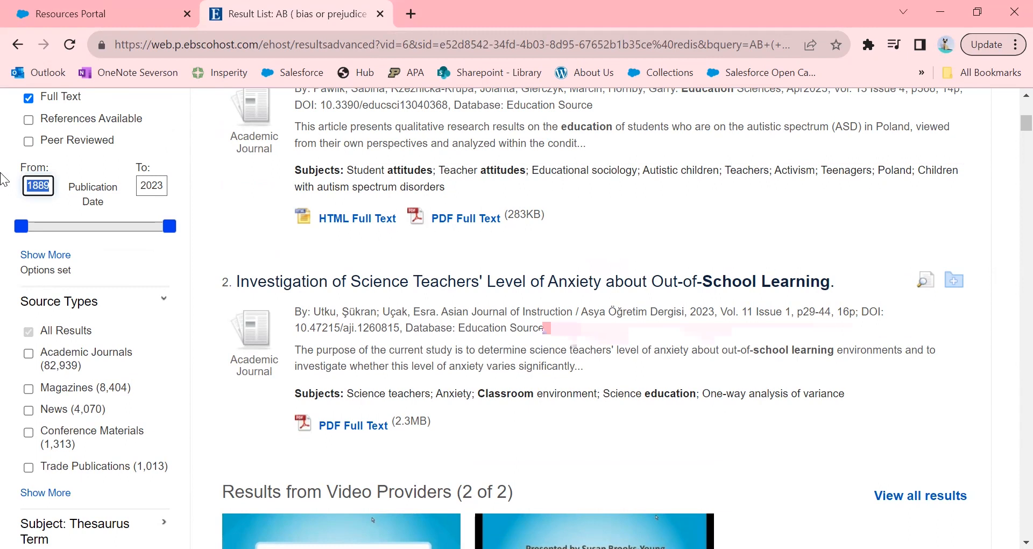
Step: Set Publication Date from 2020 to 2023 and apply it, leaving 20,968 results
text(2020)
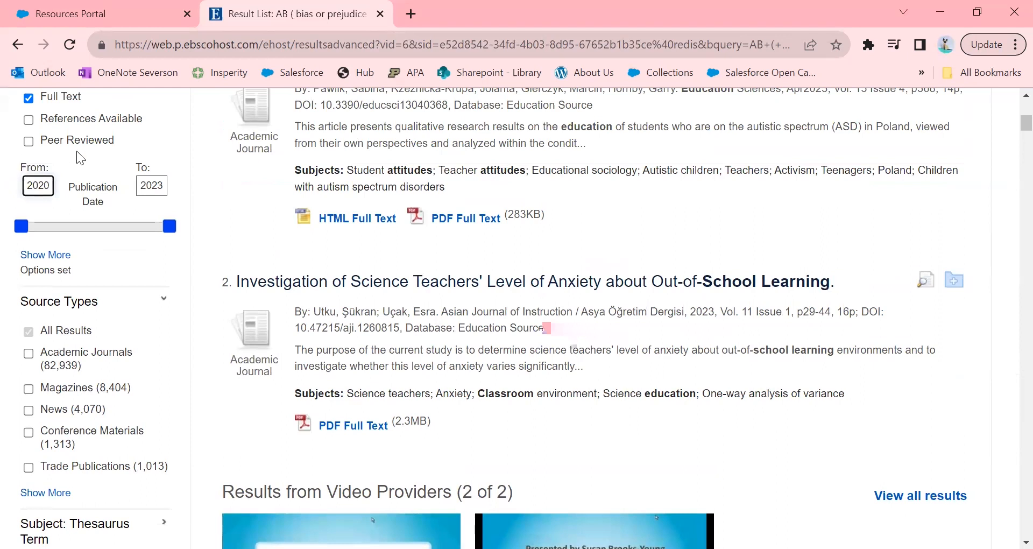
mouse_move(193, 335)
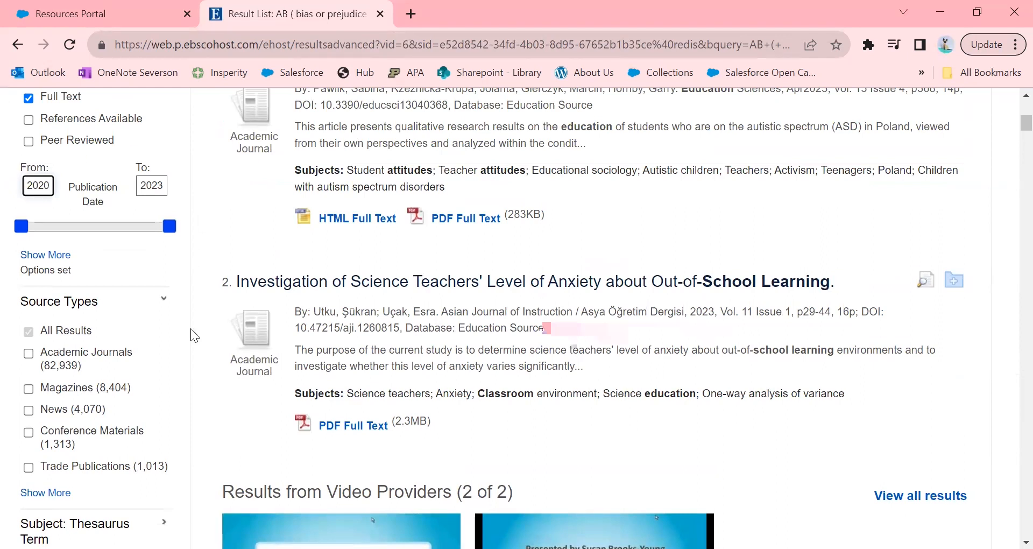
drag(21, 226, 168, 226)
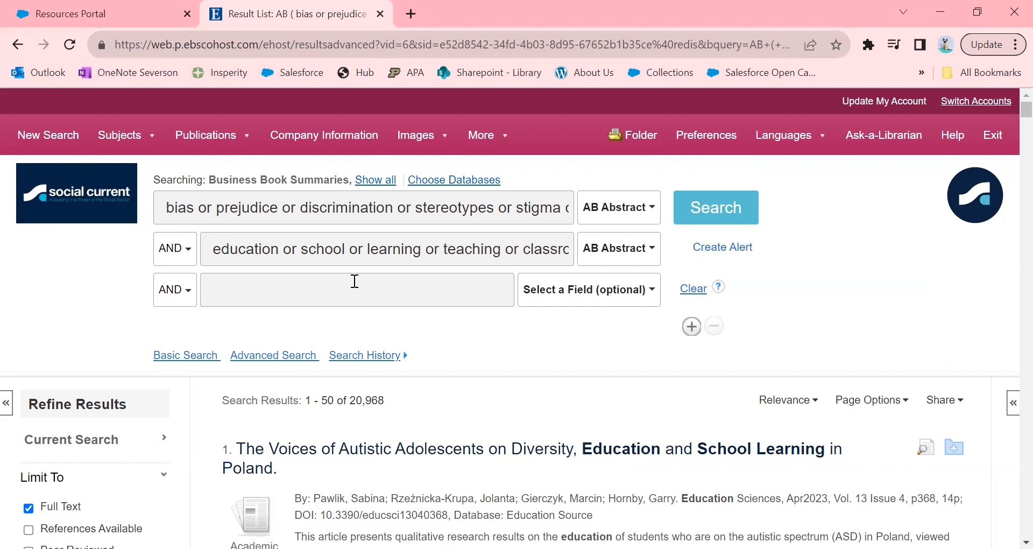
scroll(down, 3)
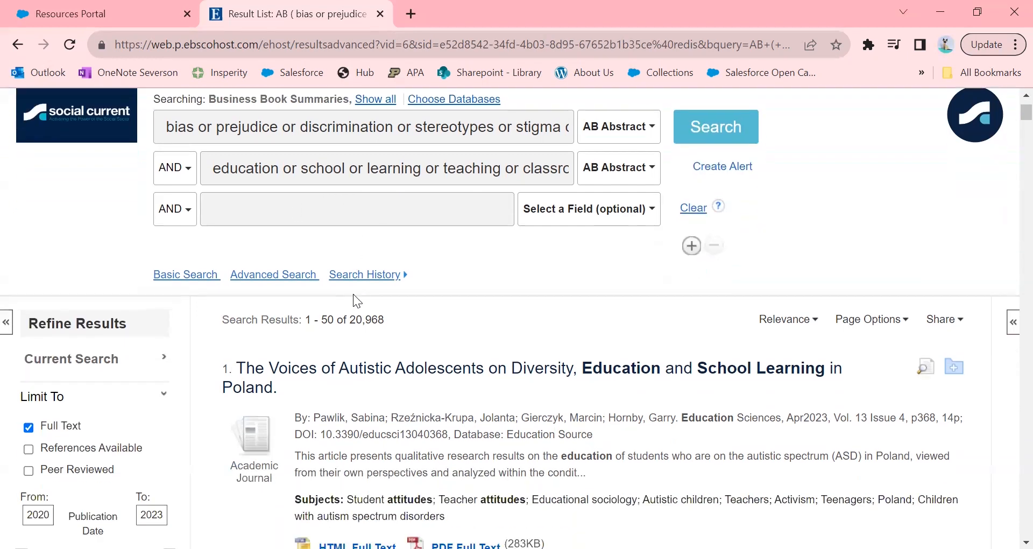
scroll(down, 3)
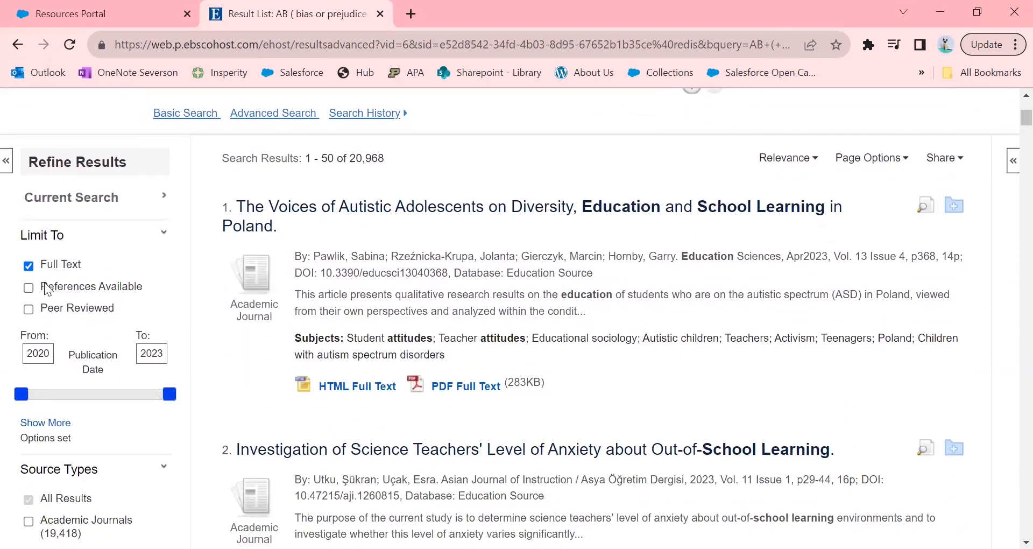
scroll(down, 3)
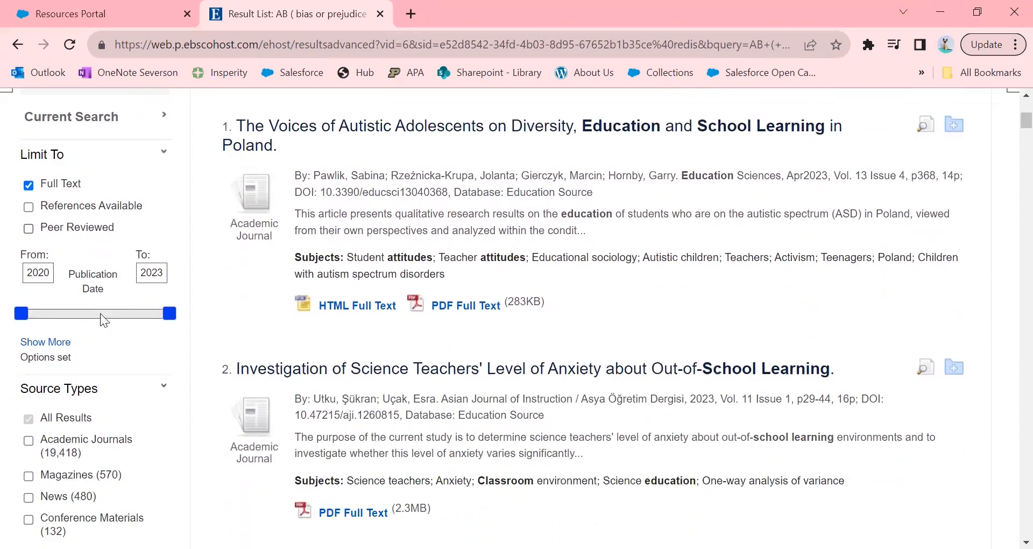
scroll(down, 3)
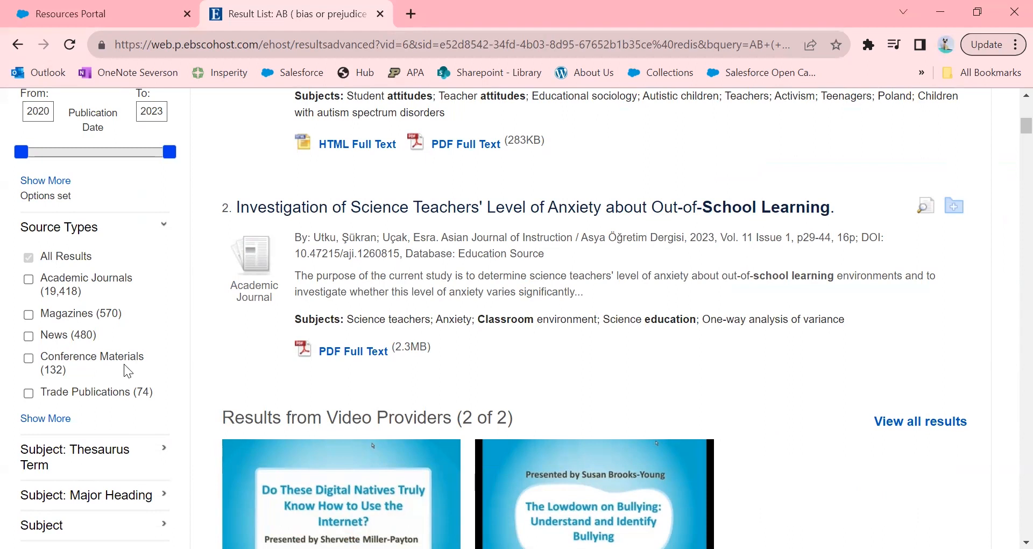
mouse_move(117, 275)
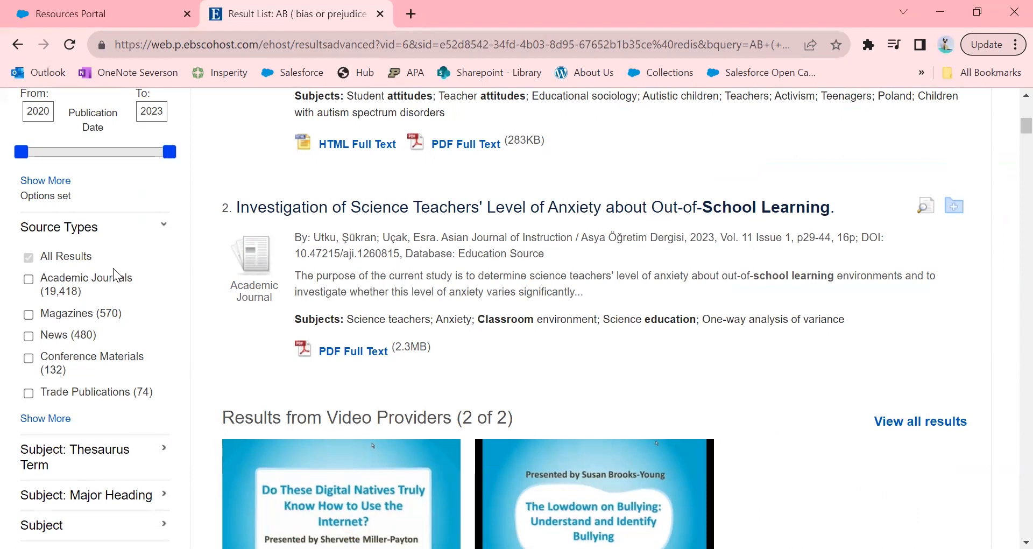
mouse_move(182, 388)
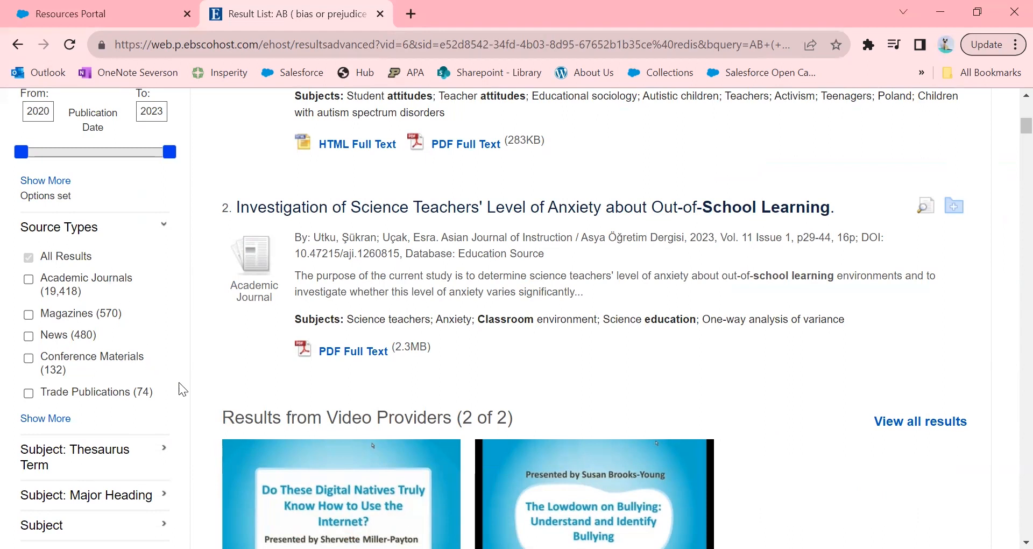
scroll(down, 3)
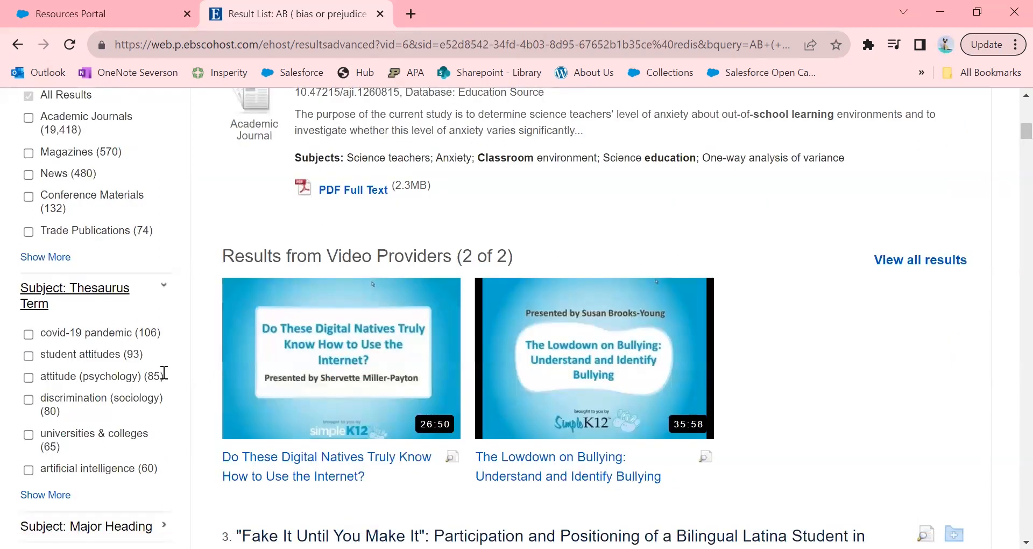
Step: Scroll the Refine Results panel down through the Subject Thesaurus Term, Major Heading and Publication facets
scroll(down, 3)
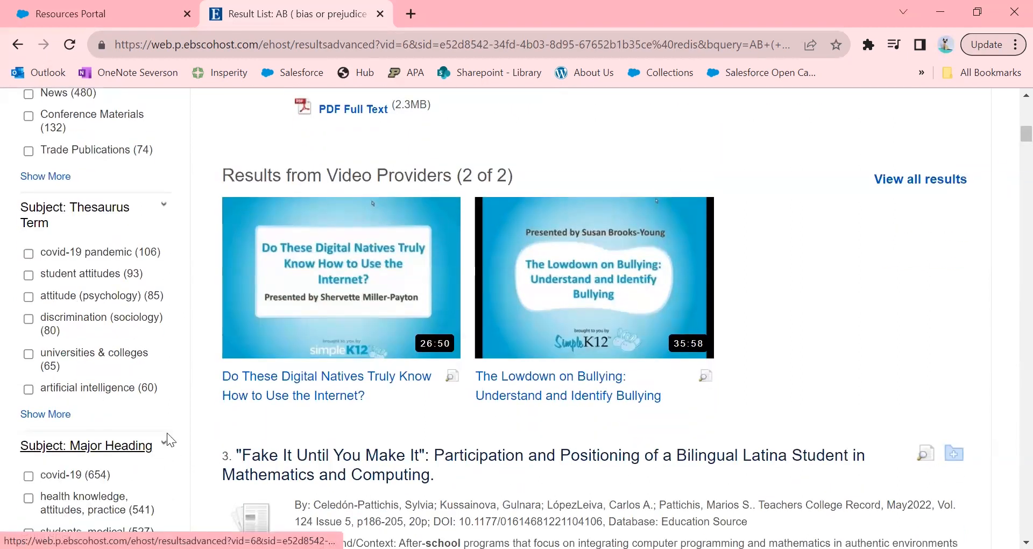
scroll(down, 3)
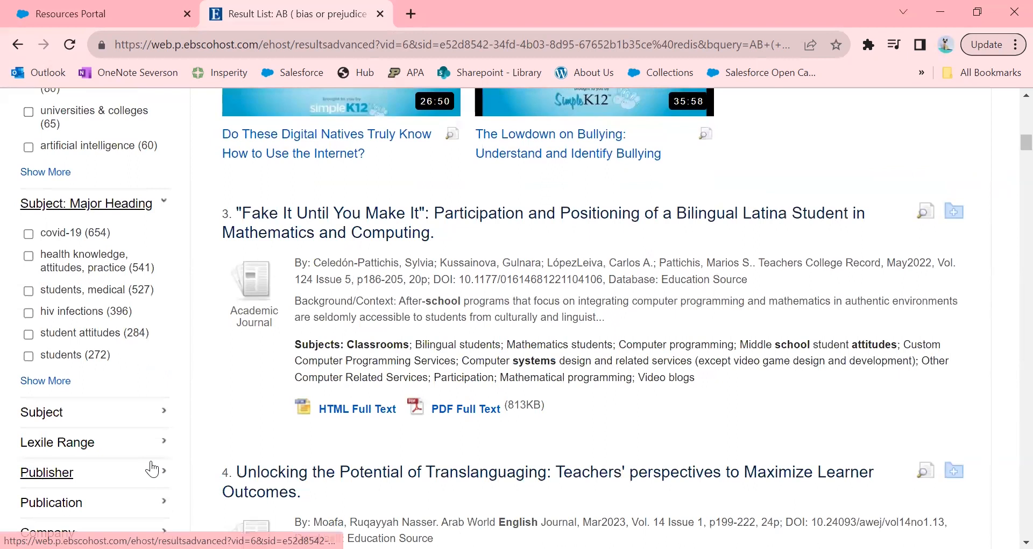
scroll(down, 3)
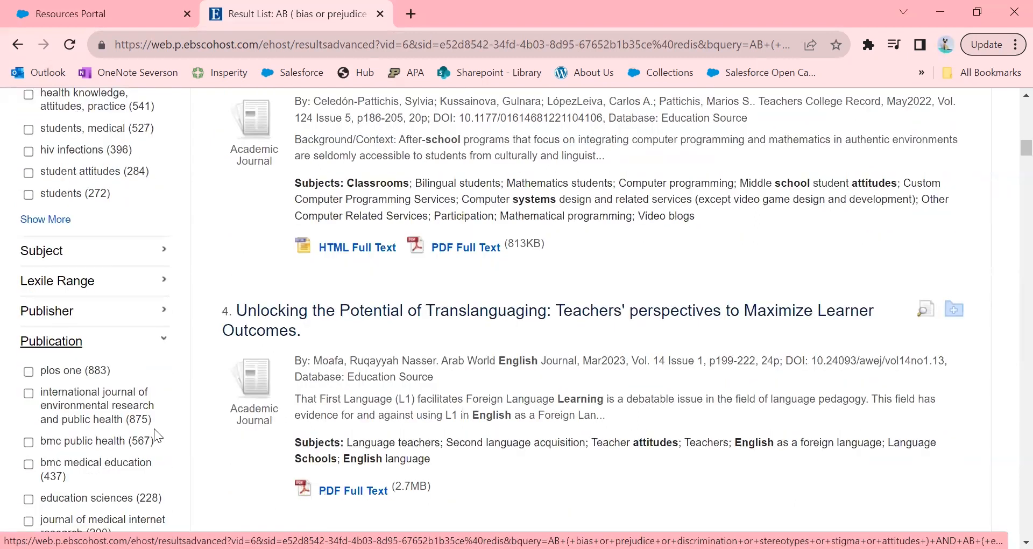
scroll(down, 3)
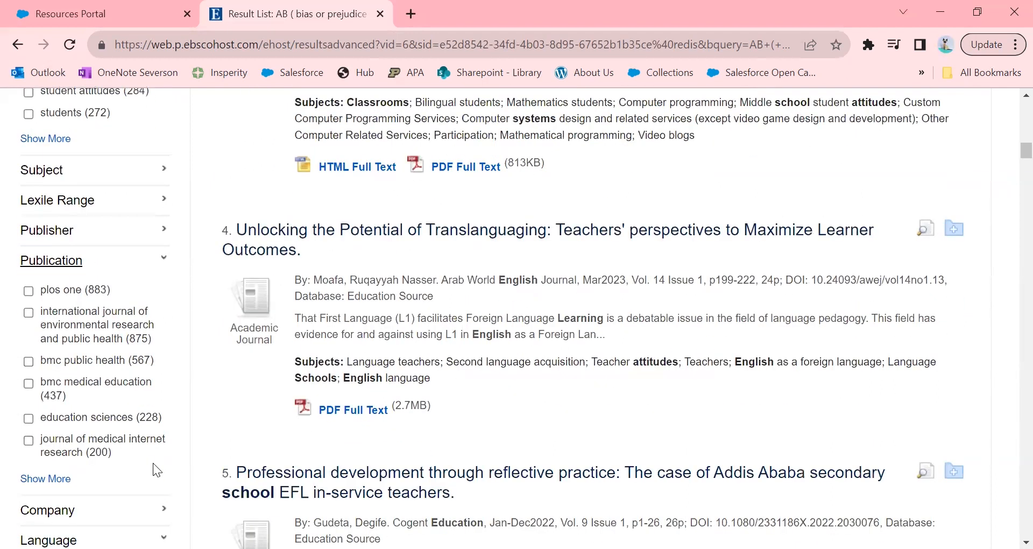
scroll(down, 3)
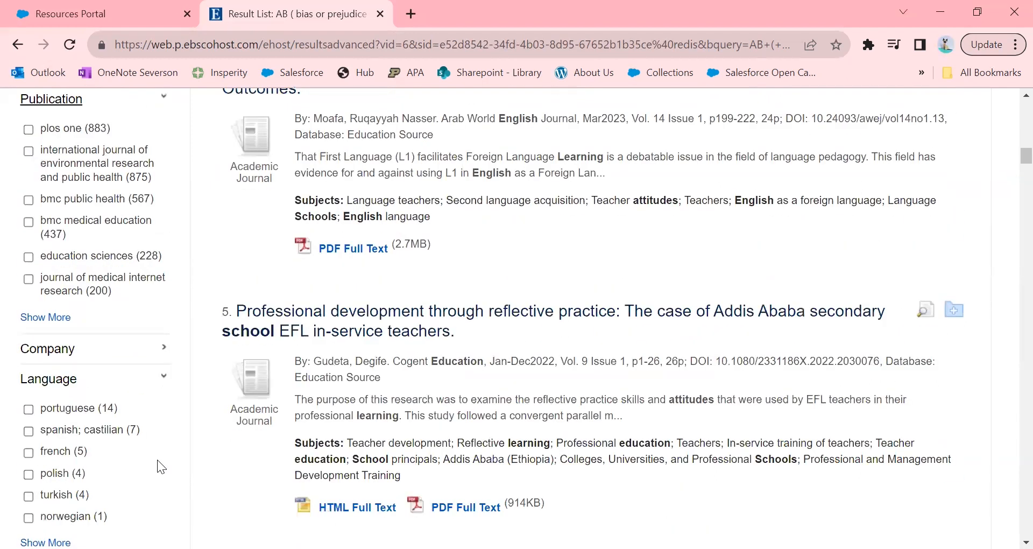